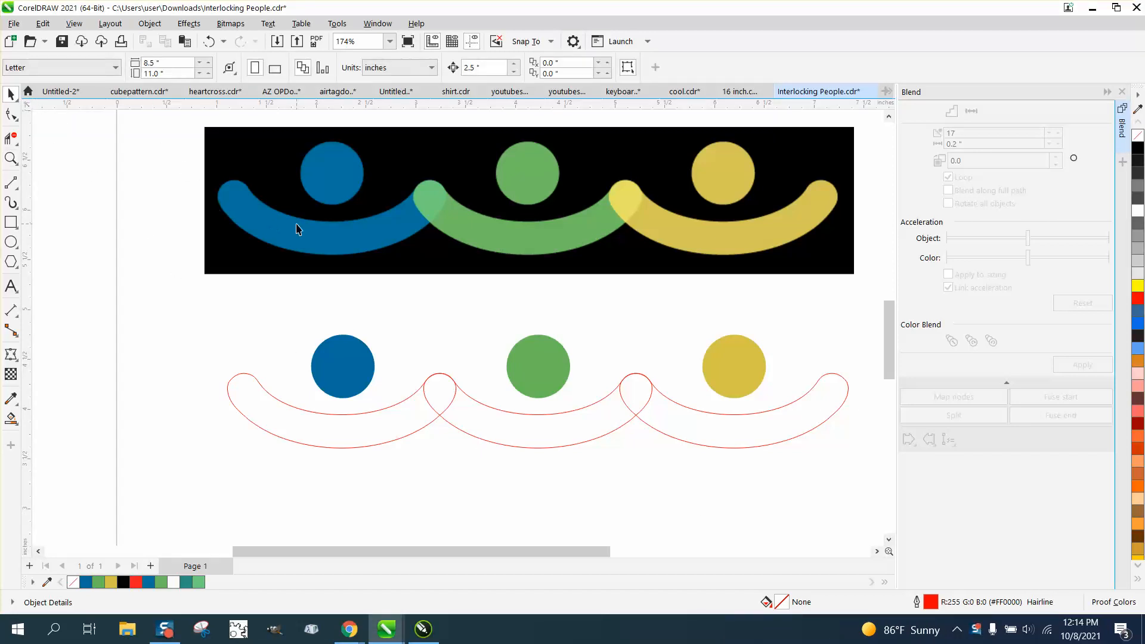
pyautogui.moveTo(321, 280)
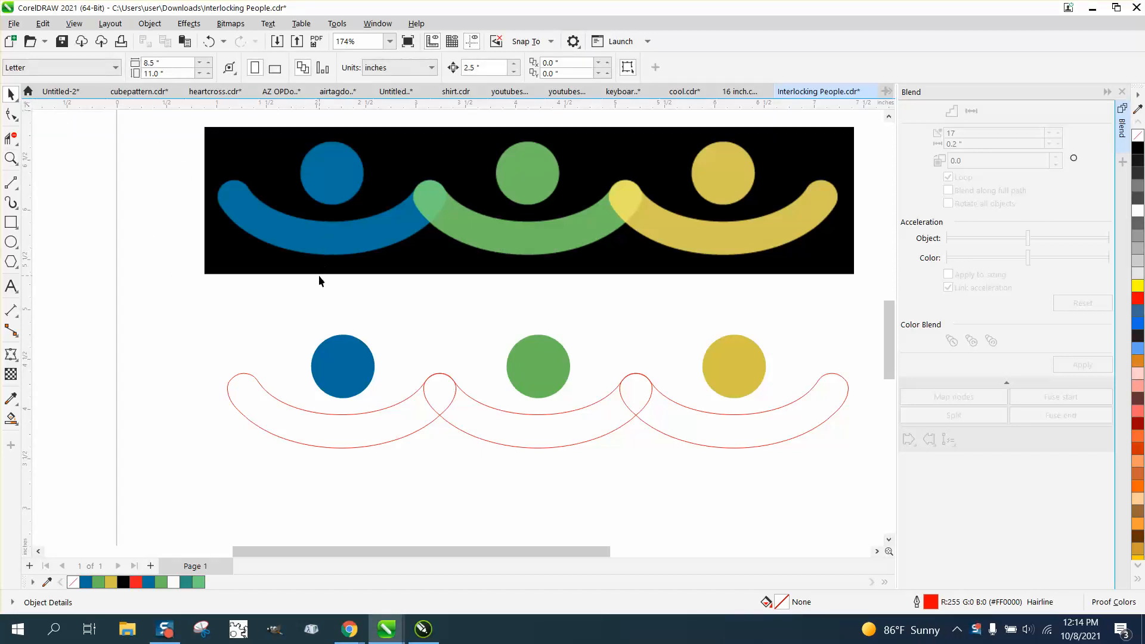
pyautogui.moveTo(27, 152)
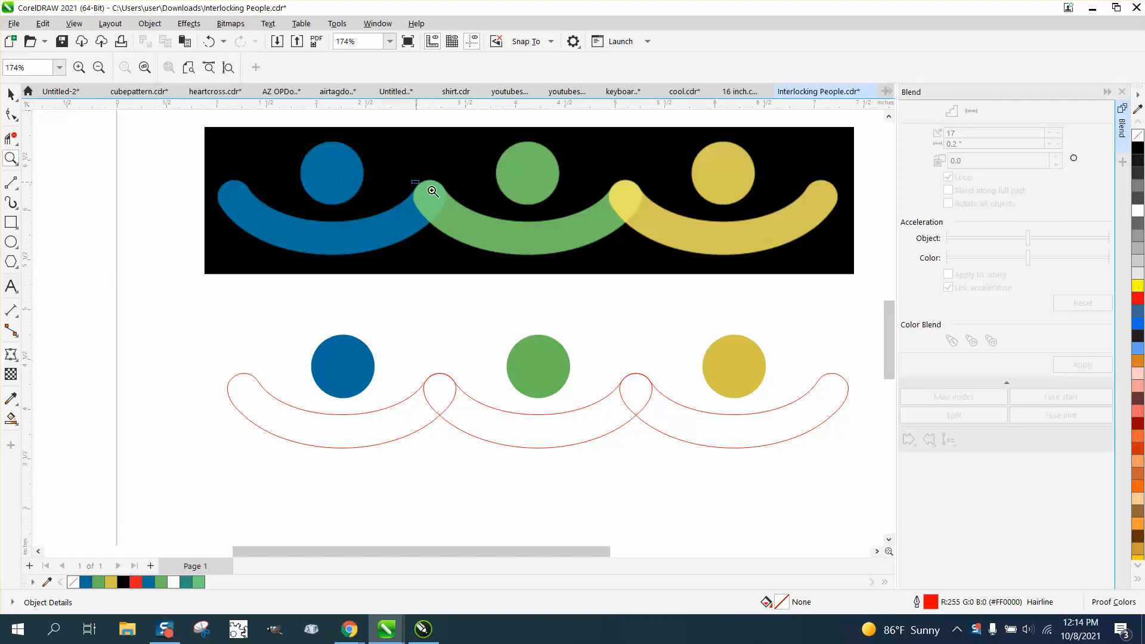
# Inspect the reference arcs and switch to the Smart Fill tool for enclosed outlines
pyautogui.click(429, 191)
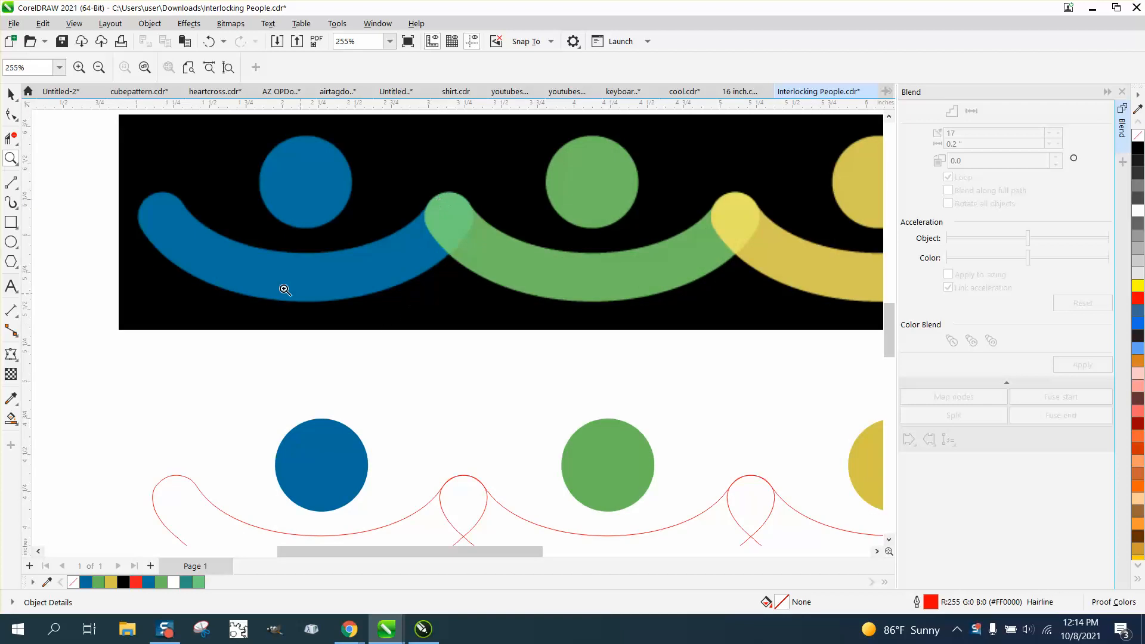
pyautogui.moveTo(394, 322)
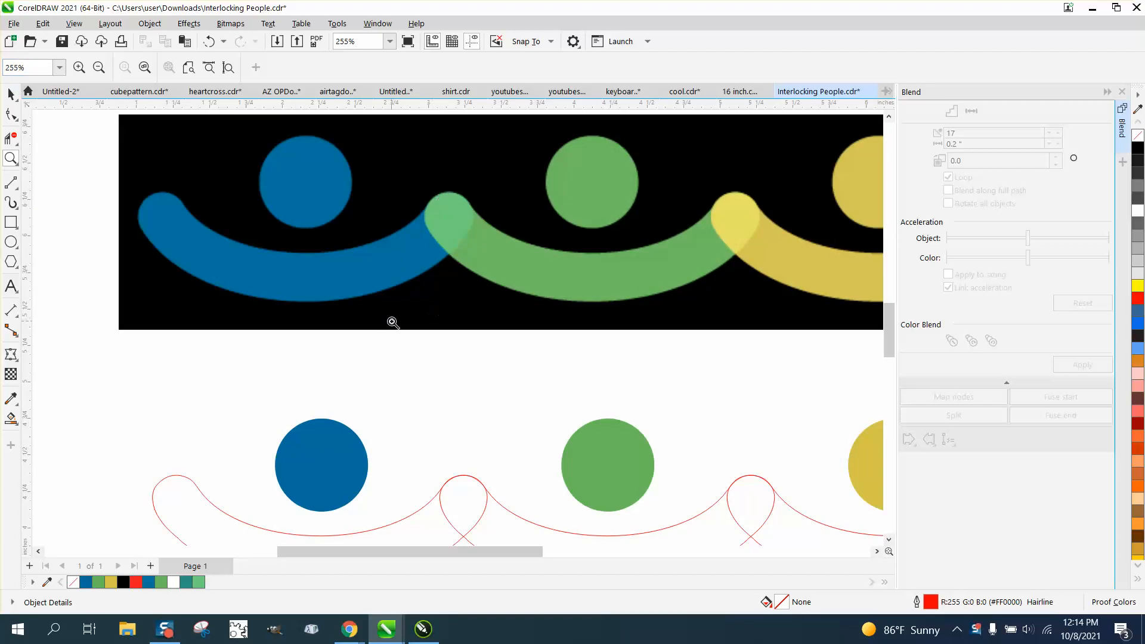
pyautogui.moveTo(456, 231)
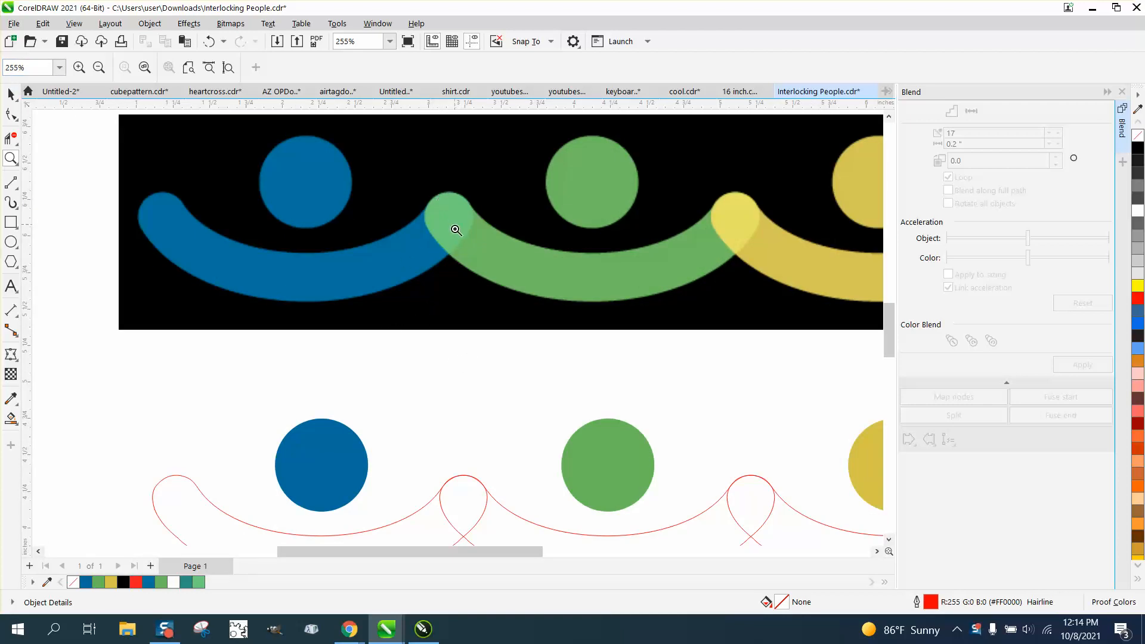
pyautogui.moveTo(412, 398)
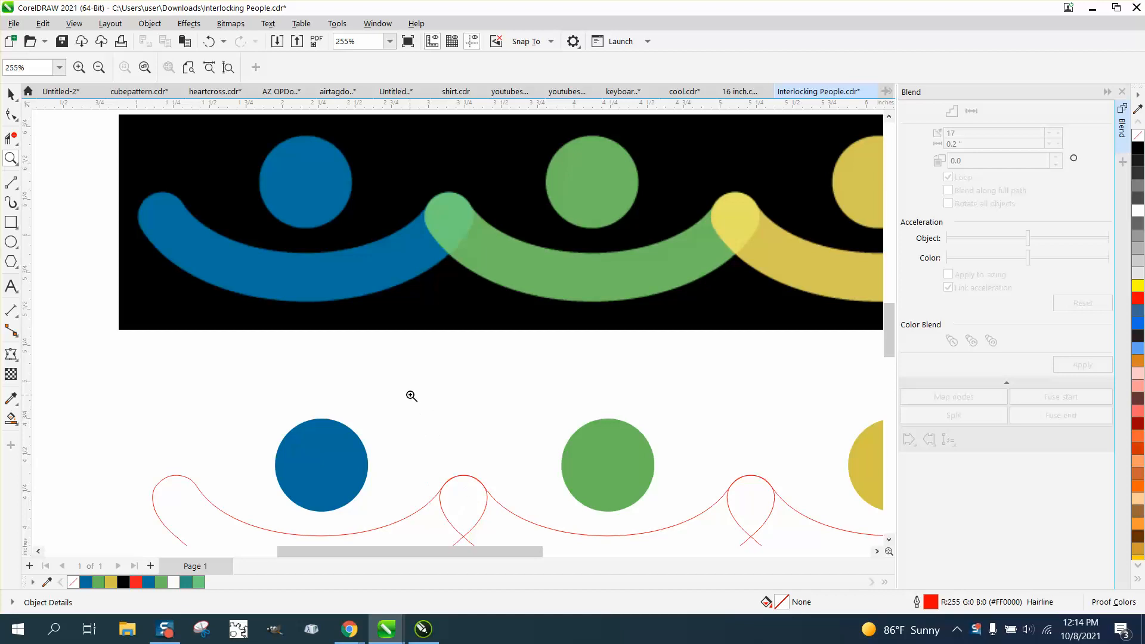
pyautogui.click(411, 396)
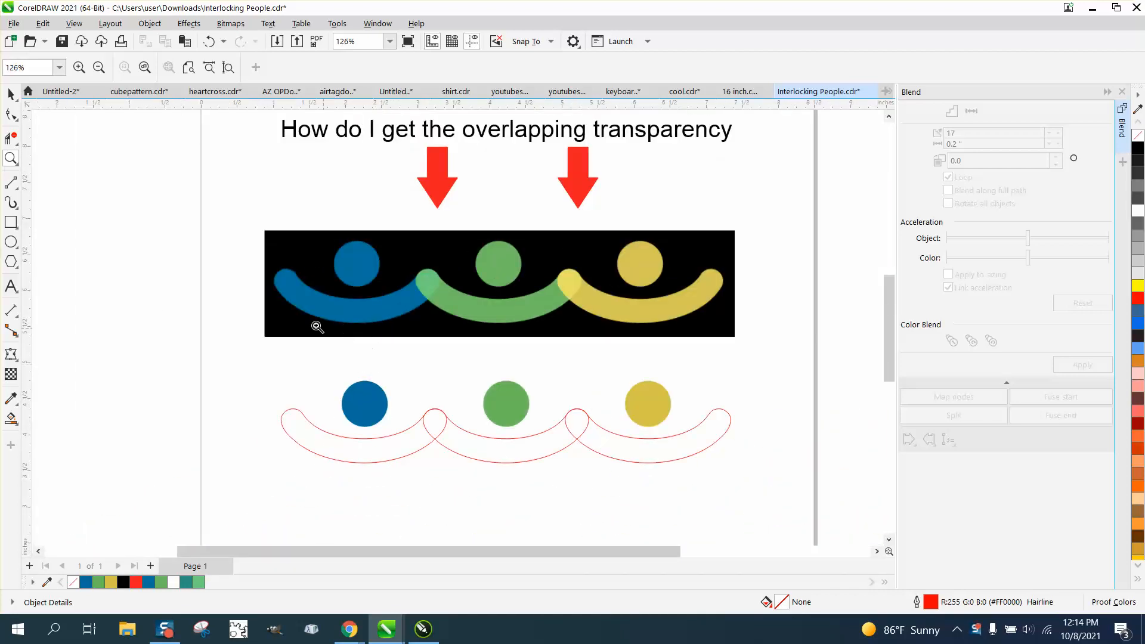
pyautogui.moveTo(303, 307)
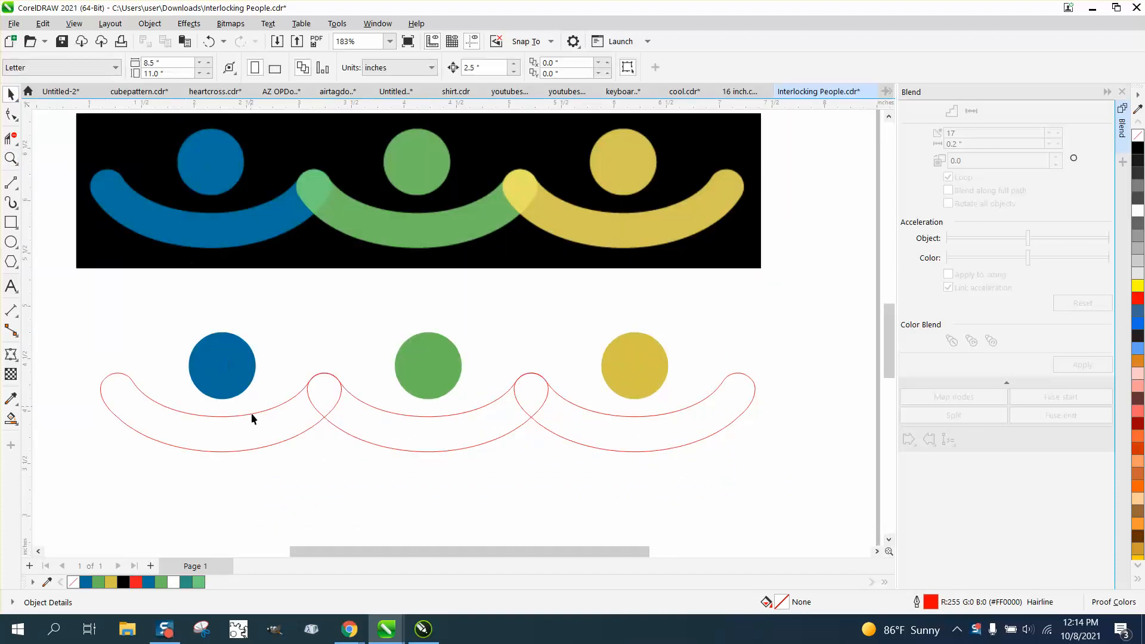
pyautogui.moveTo(695, 420)
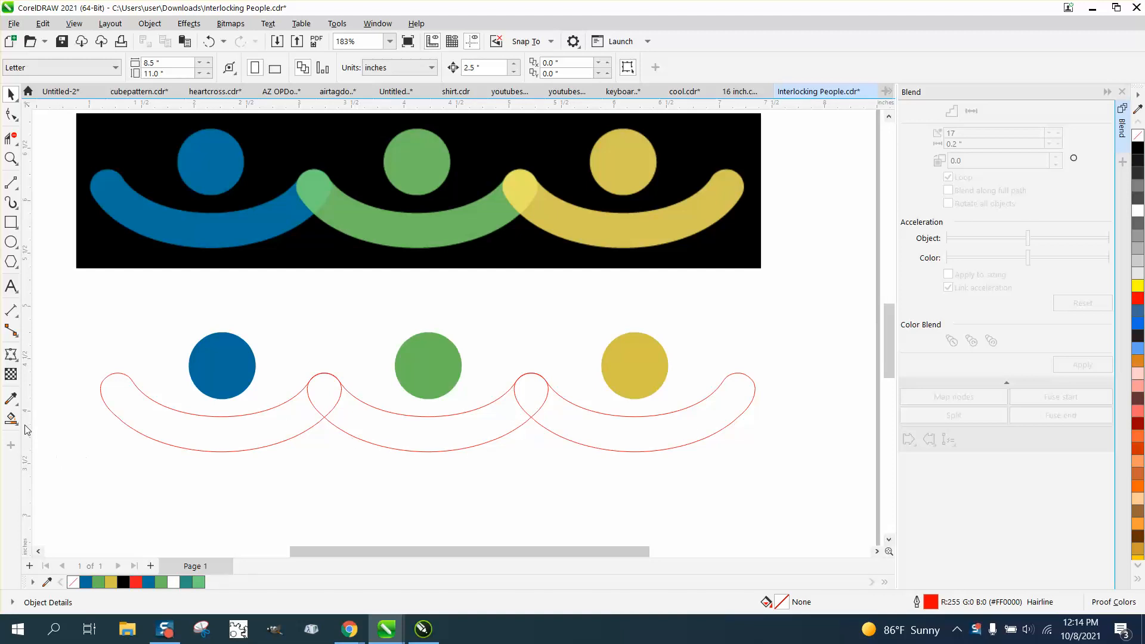
pyautogui.click(12, 417)
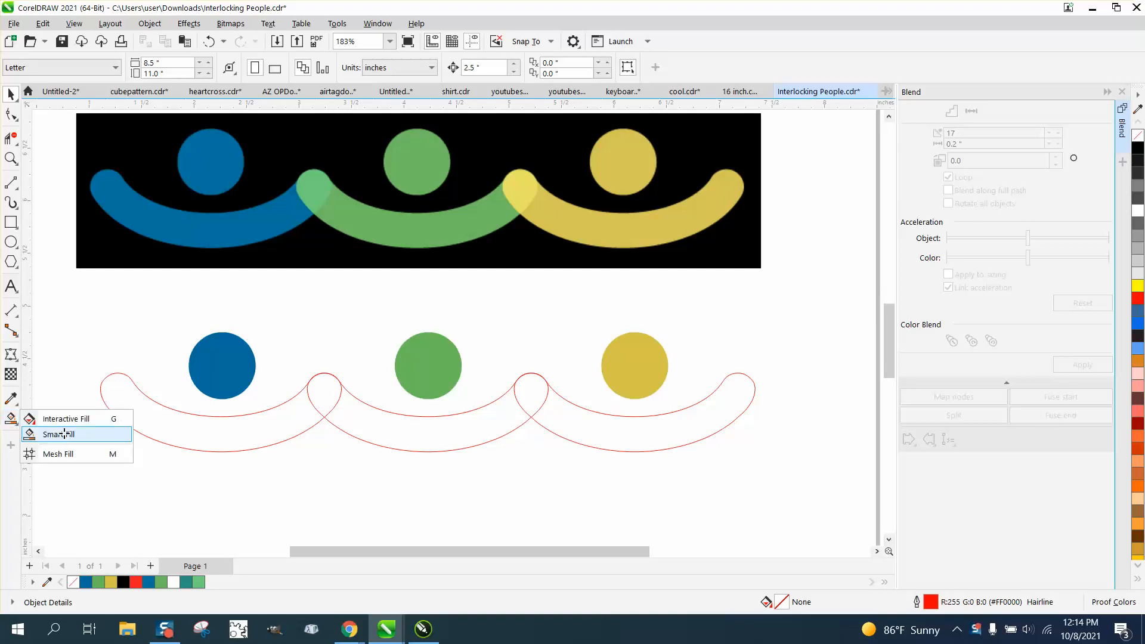
pyautogui.click(57, 434)
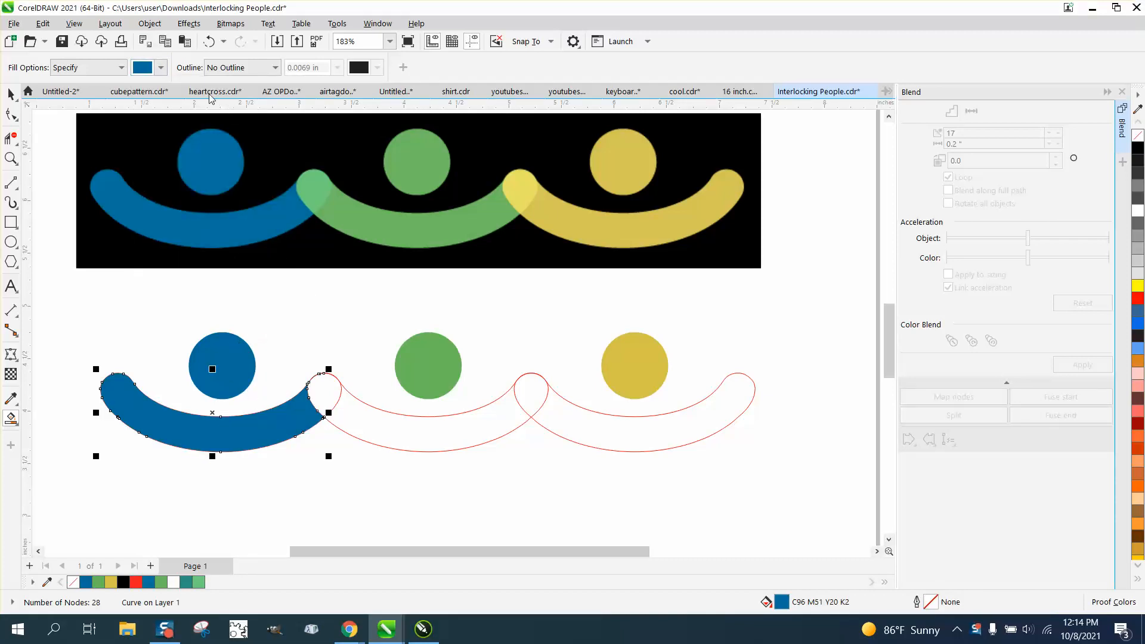
# Fill the arcs blue, green and gold to match their circles via the property-bar colour
pyautogui.click(164, 67)
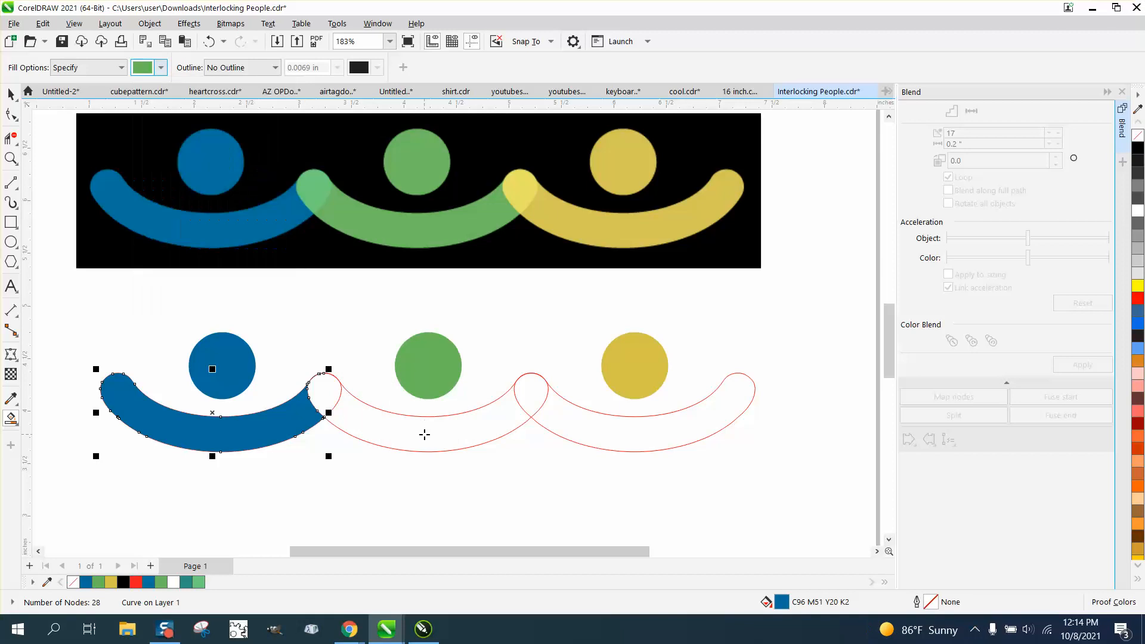
pyautogui.click(166, 67)
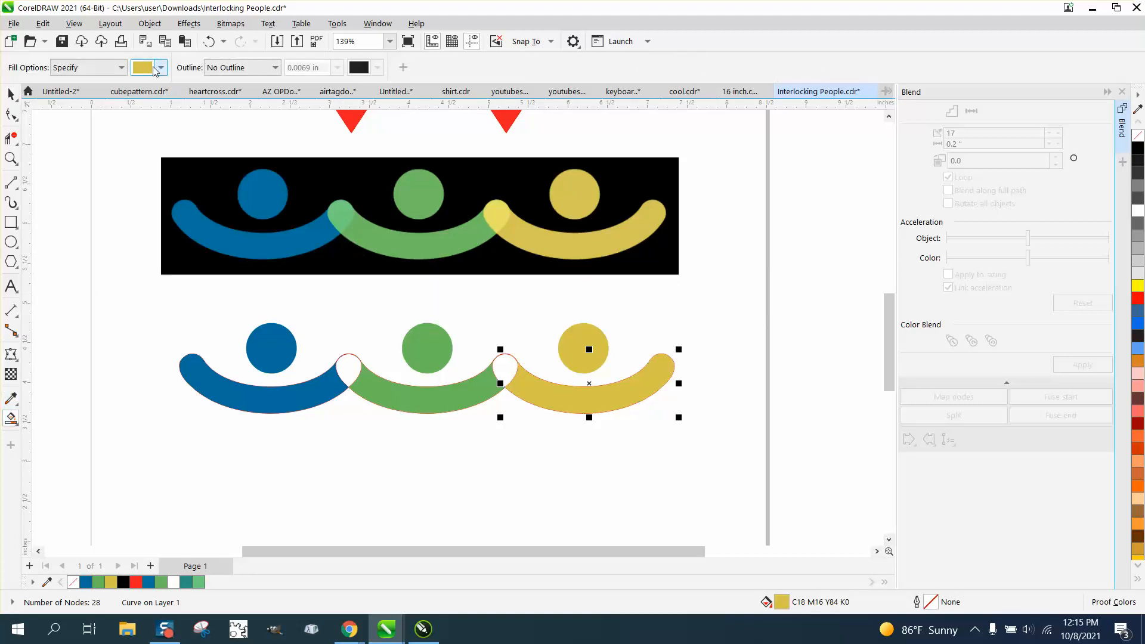
pyautogui.click(162, 67)
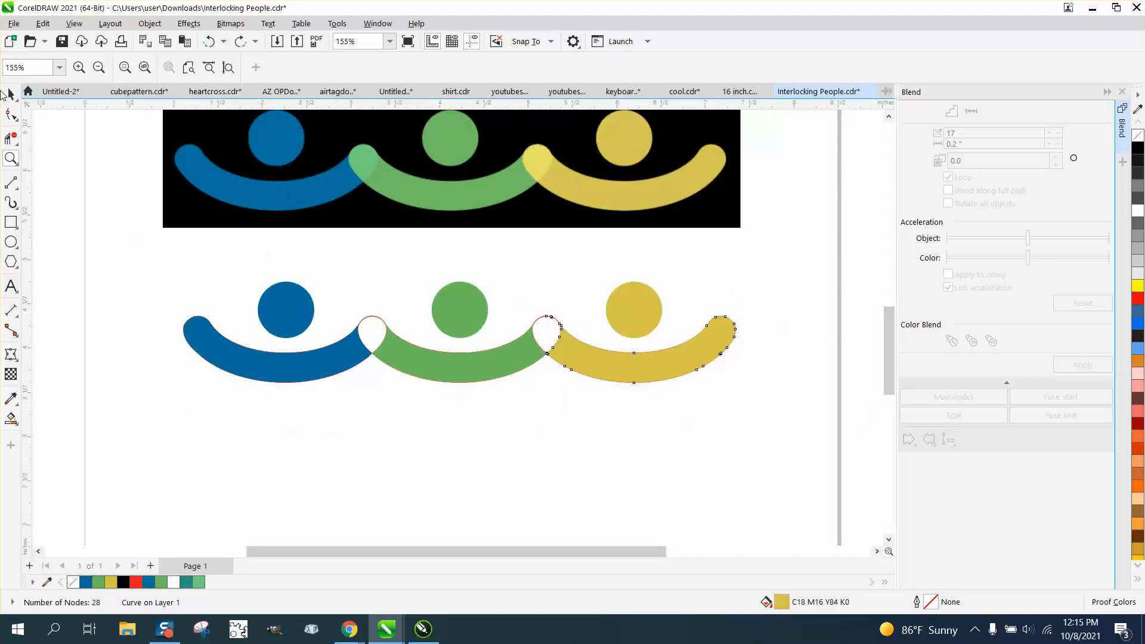
# Copy the blue and green circles downward and blend them into a blue-to-green row
pyautogui.click(285, 309)
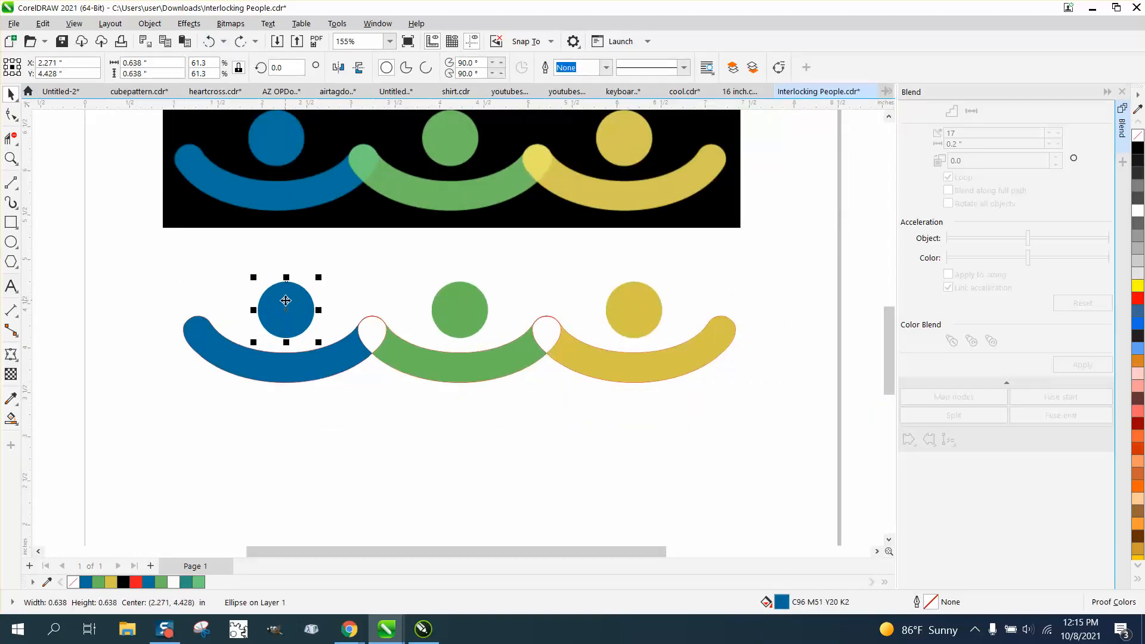
pyautogui.moveTo(285, 308); pyautogui.dragTo(171, 463)
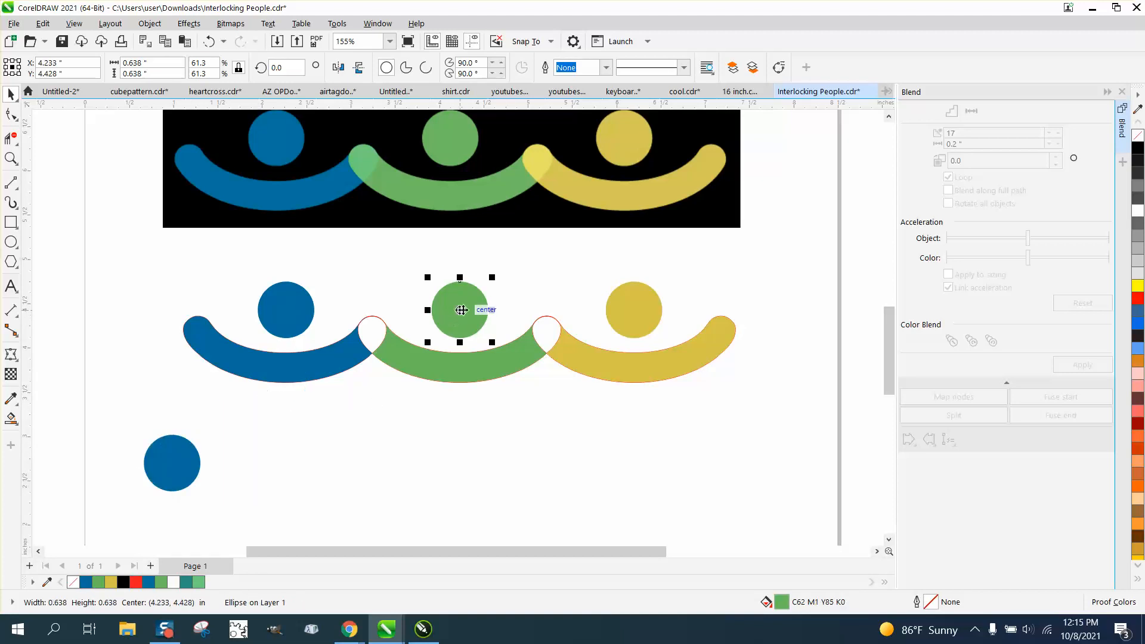
pyautogui.moveTo(460, 310); pyautogui.dragTo(525, 425)
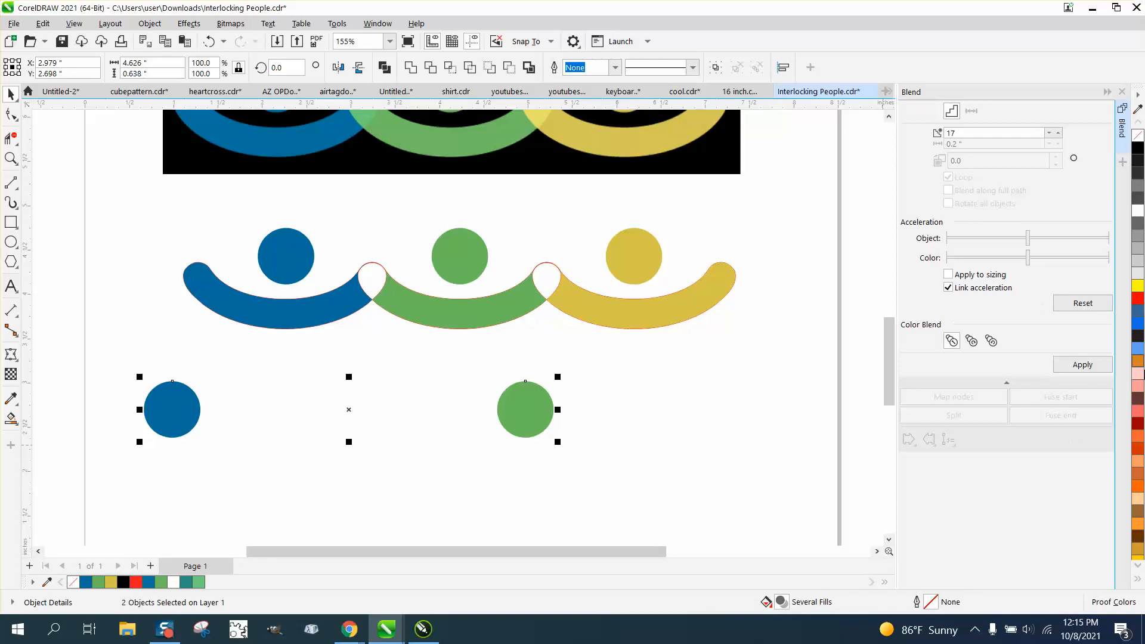
pyautogui.moveTo(1087, 366)
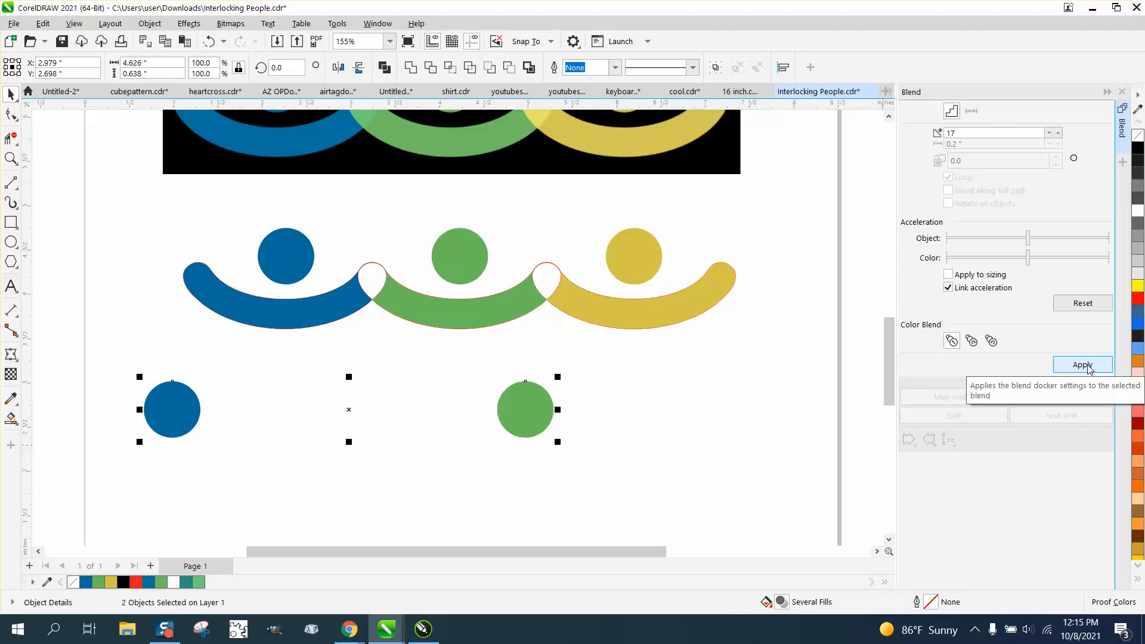
pyautogui.click(1084, 365)
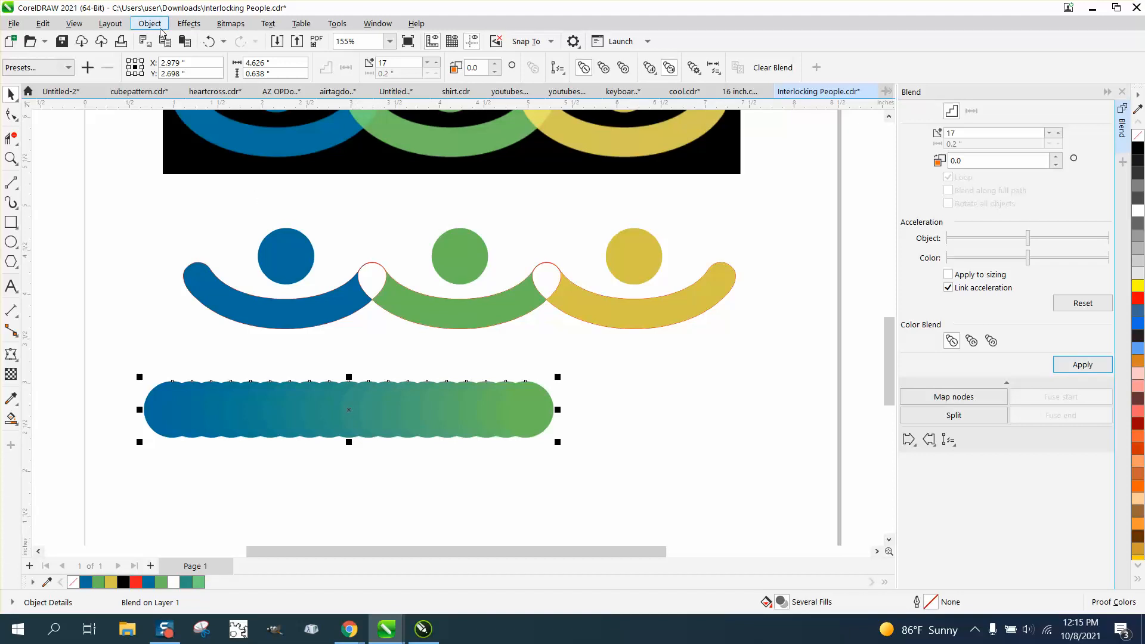
# Break the blend apart, ungroup it, and pull a teal mid-tone circle out of the row
pyautogui.click(148, 23)
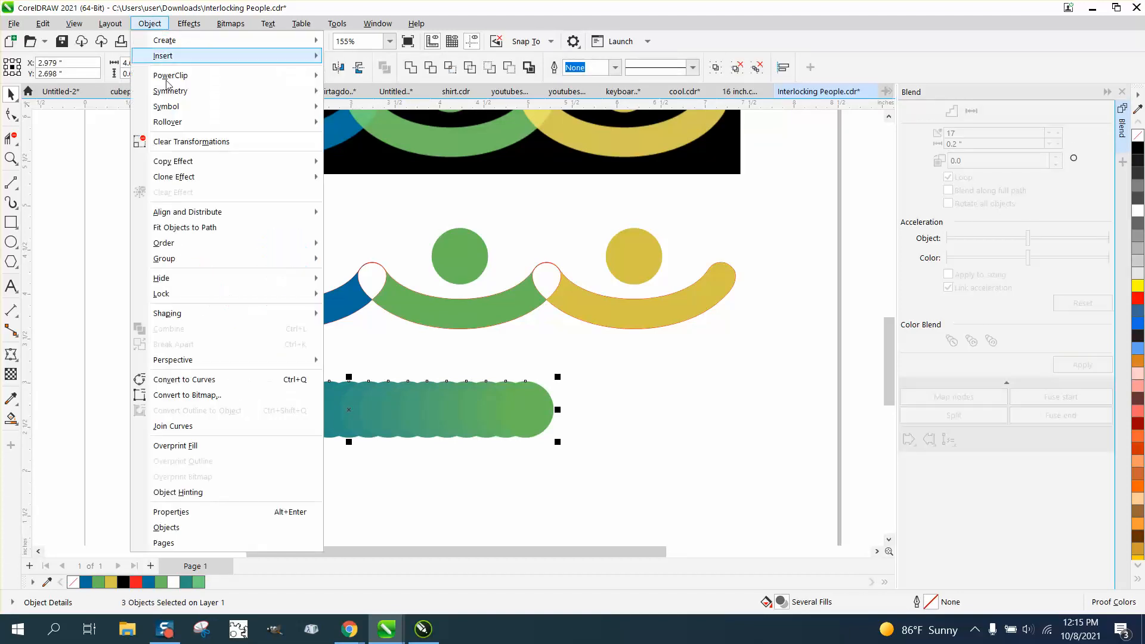
pyautogui.moveTo(179, 257)
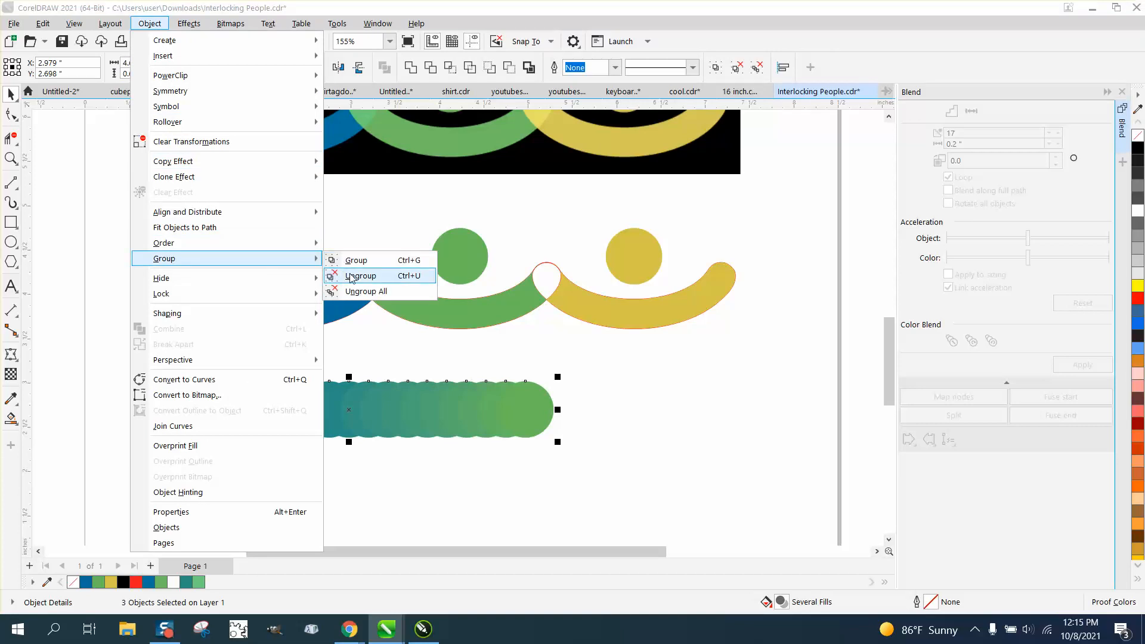
pyautogui.click(360, 275)
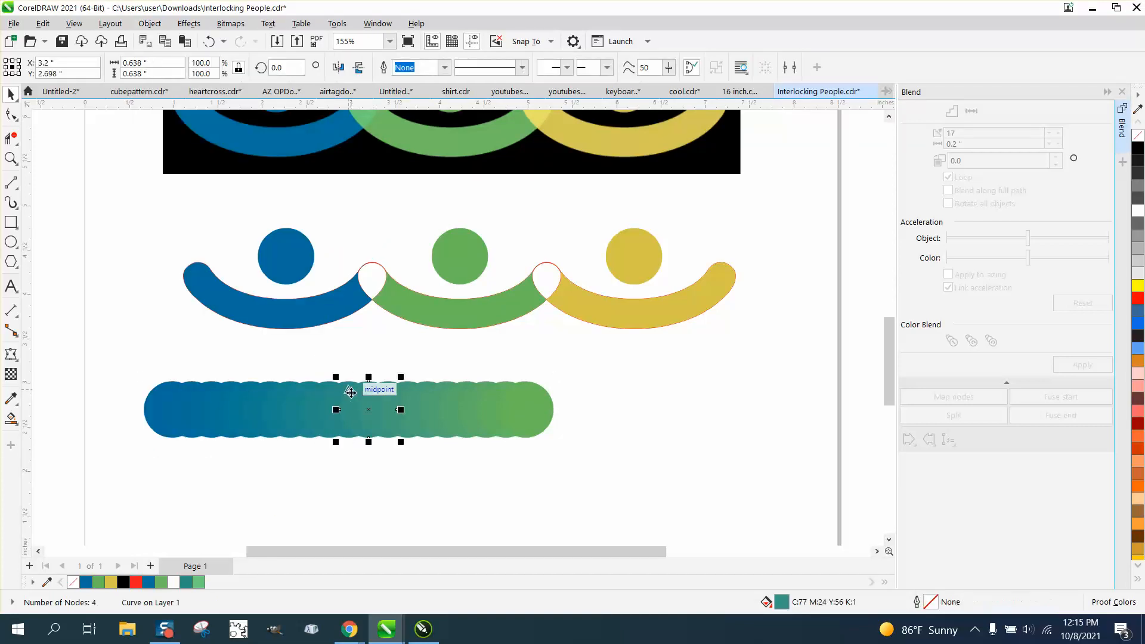
pyautogui.moveTo(368, 409); pyautogui.dragTo(446, 451)
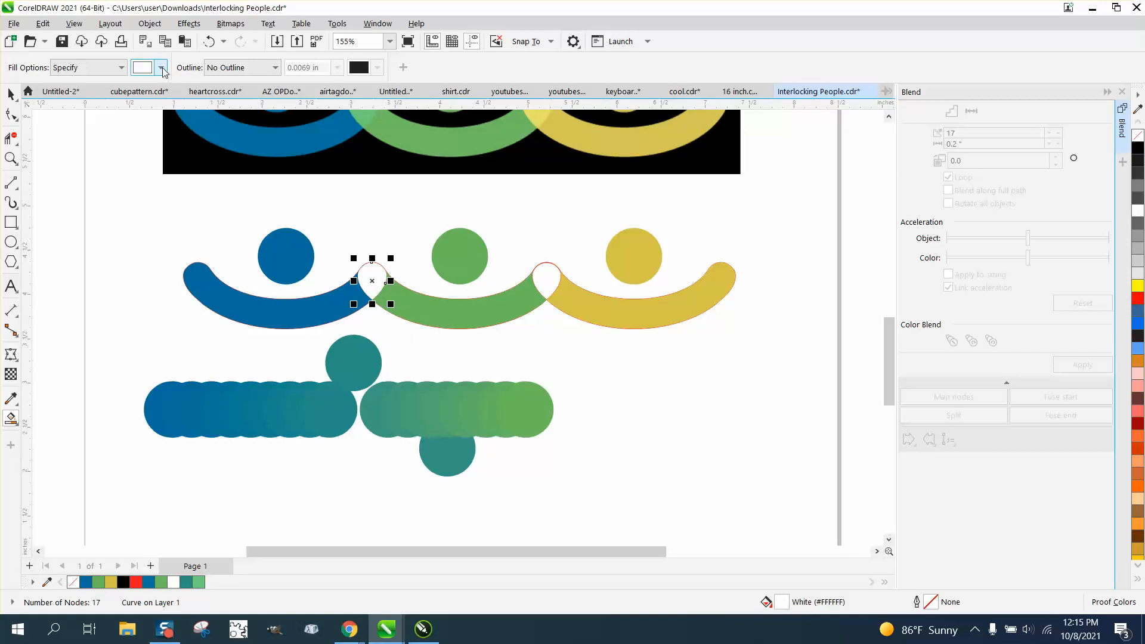
# Fill the blue-green overlap loop with teal eyedropped from the mid-tone circle
pyautogui.click(165, 67)
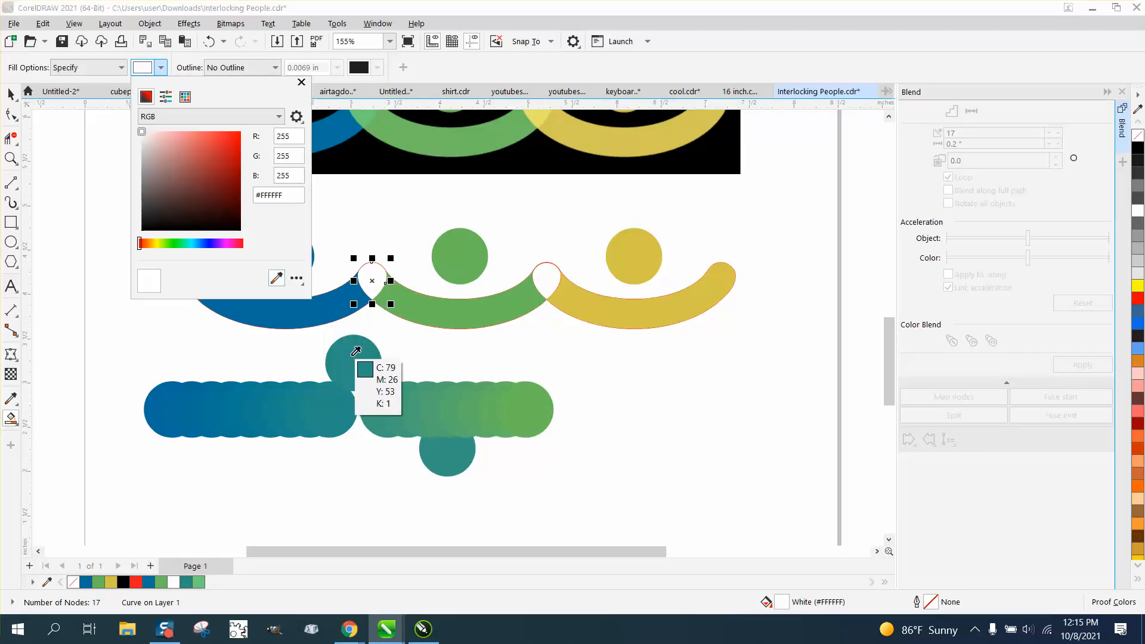
pyautogui.click(365, 370)
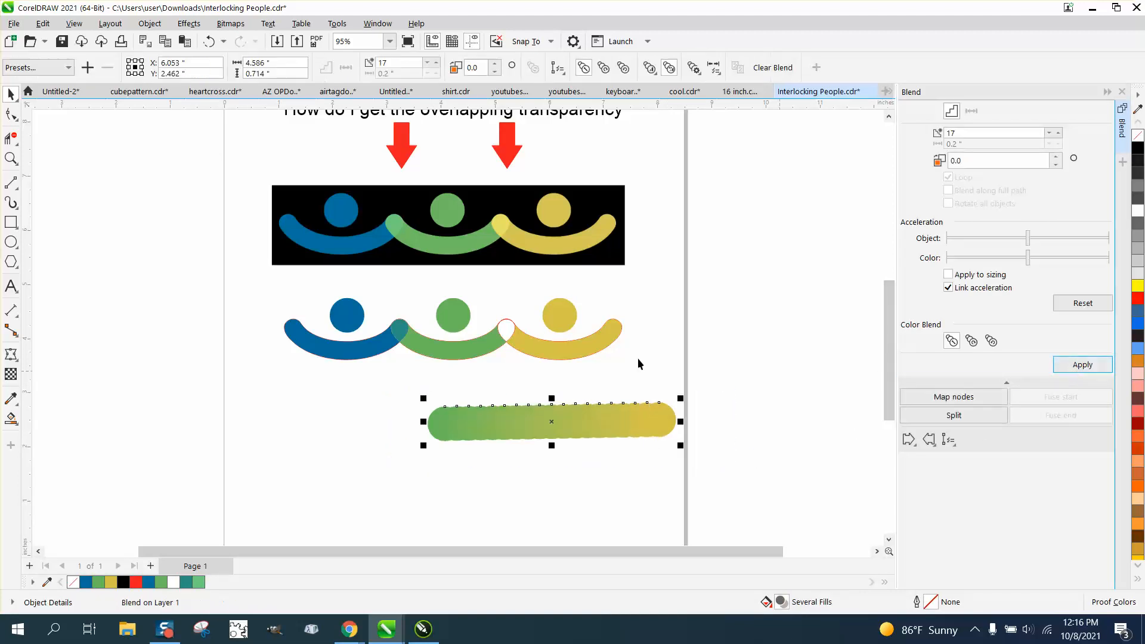
pyautogui.click(149, 22)
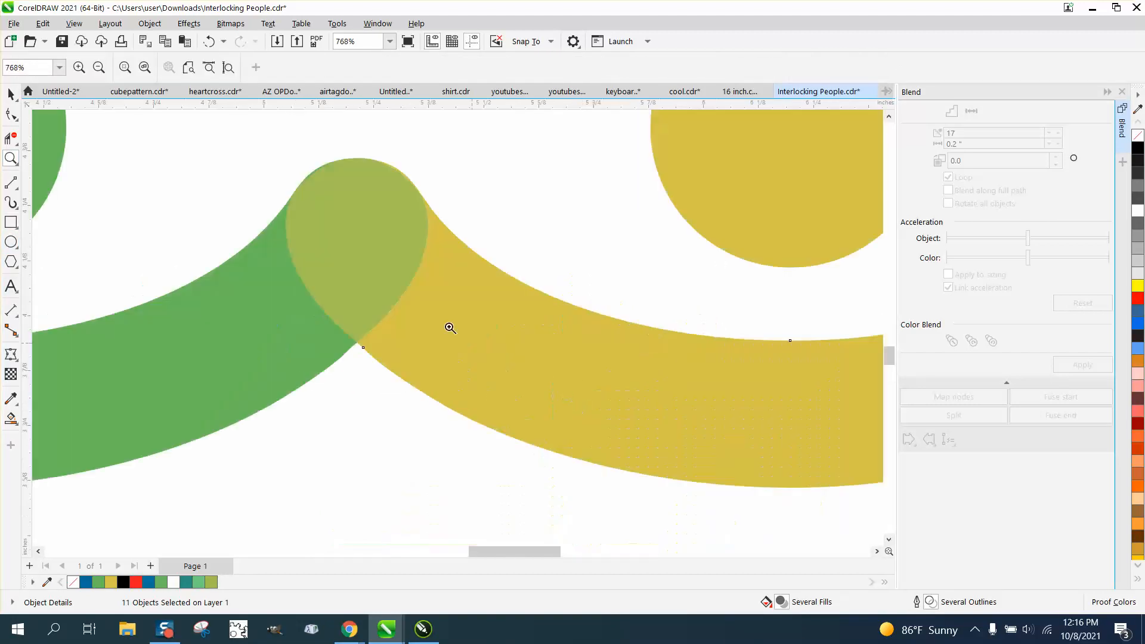
pyautogui.moveTo(532, 348)
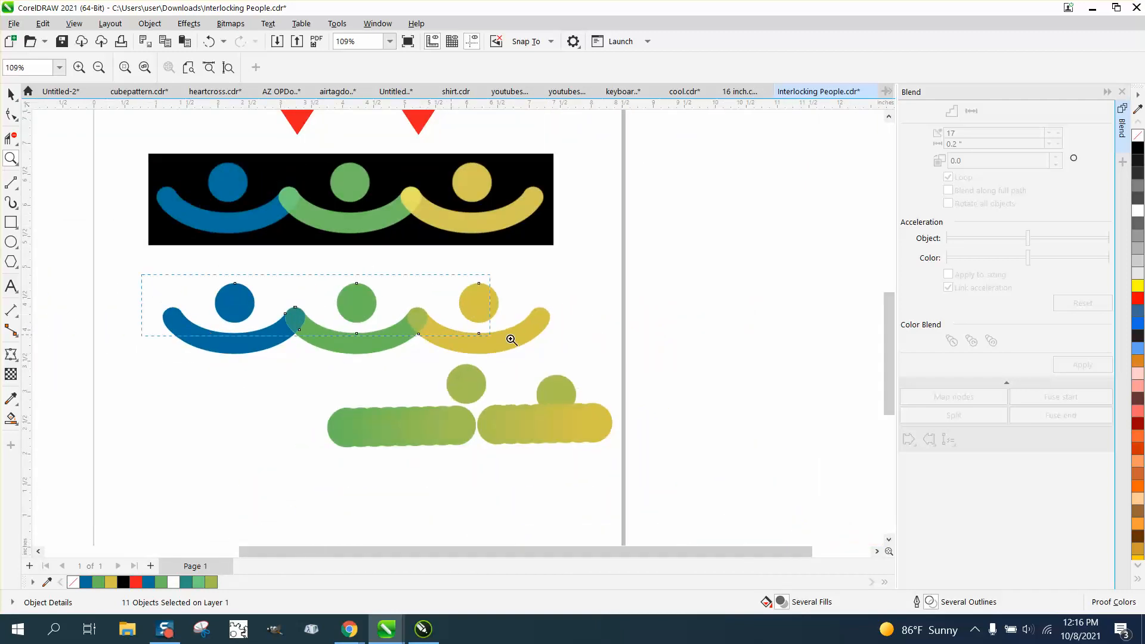
pyautogui.click(511, 339)
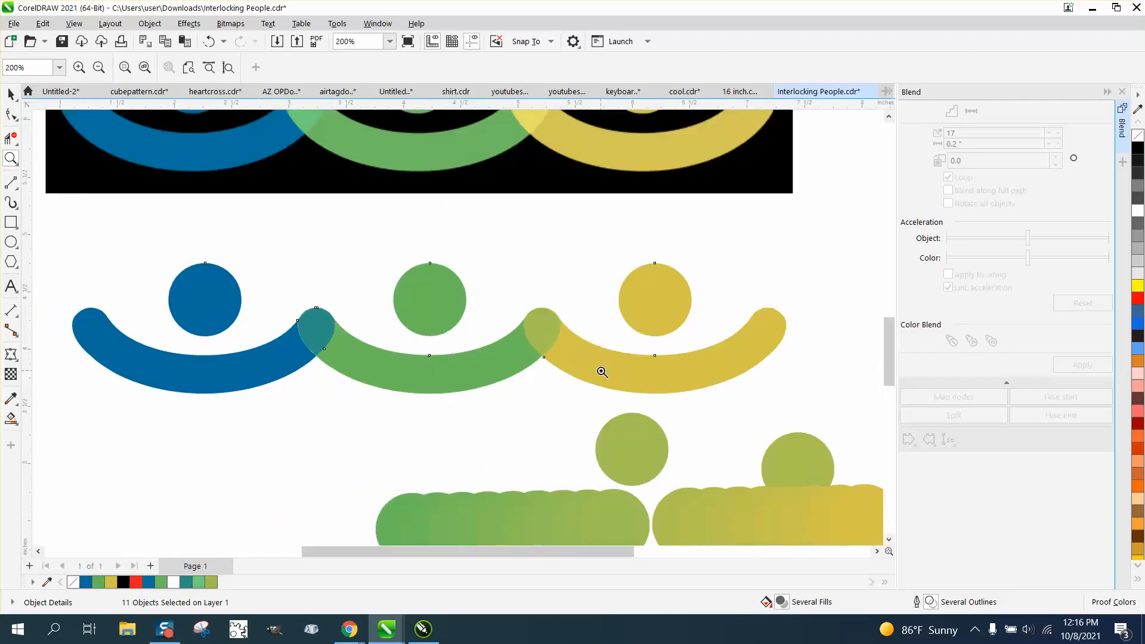